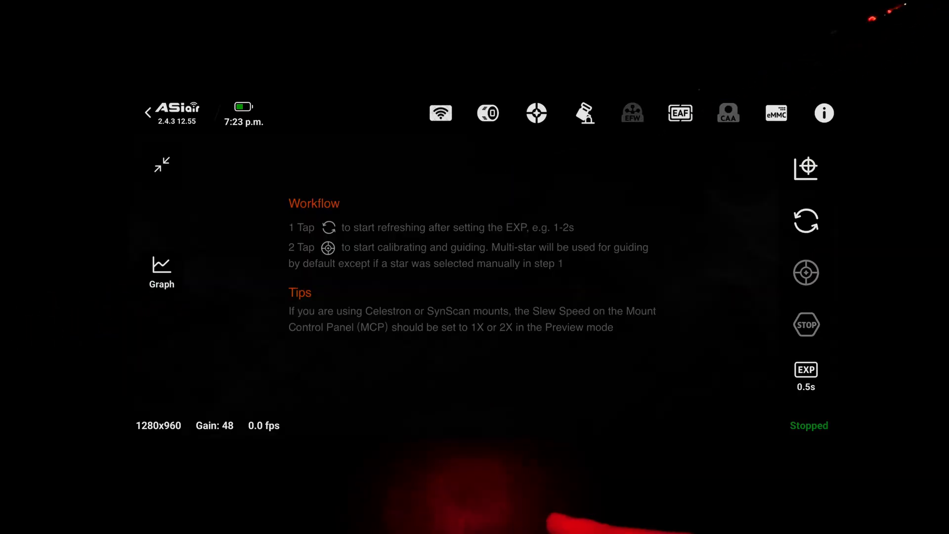
Start looping 0.5 s guide camera exposures on the guiding screen.
click(806, 220)
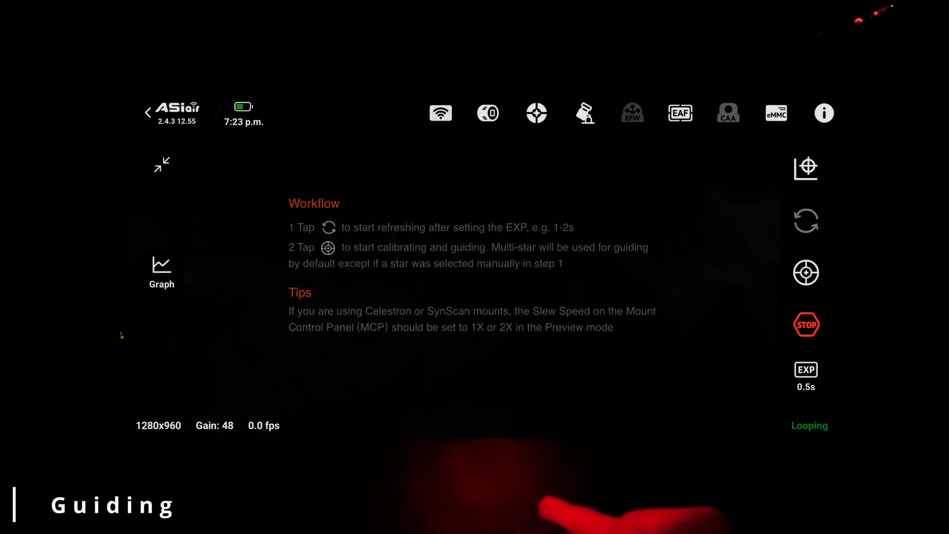